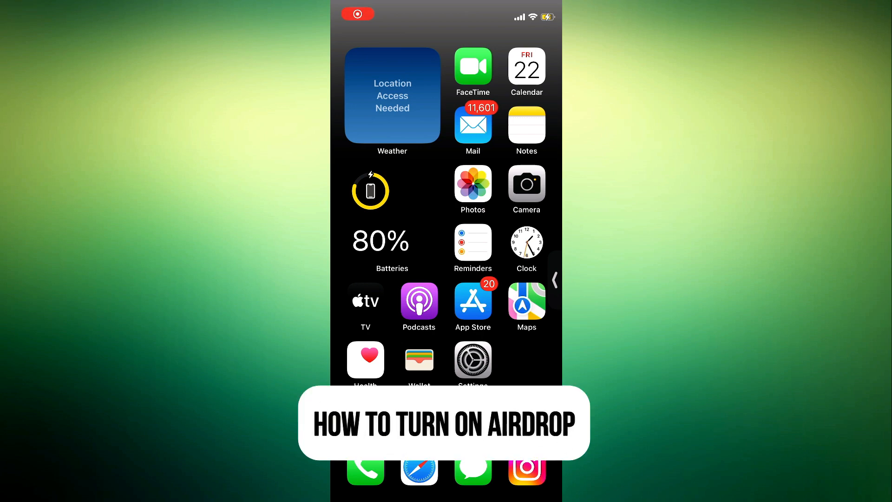
Step: Open AirDrop from Control Center to show Receiving Off, Contacts Only, Everyone for 10 Minutes
{"action": "scroll", "scroll_direction": "left", "scroll_amount": 3}
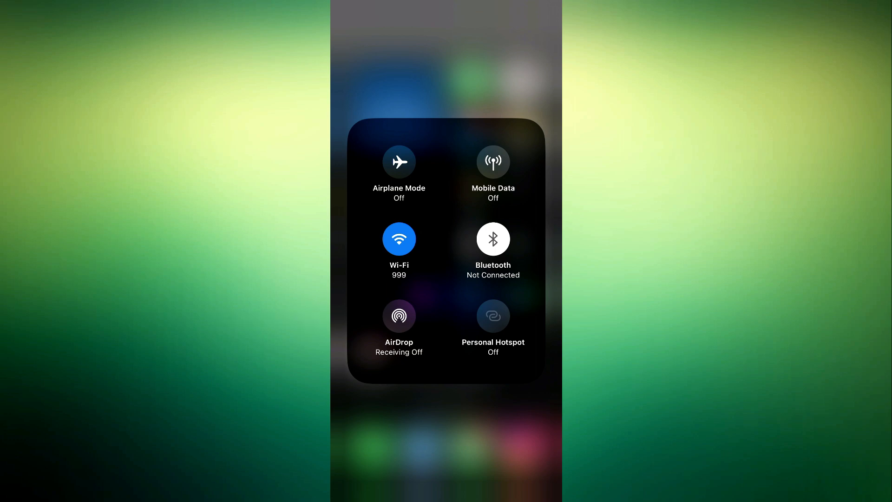
{"action": "left_click", "coordinate": [399, 317]}
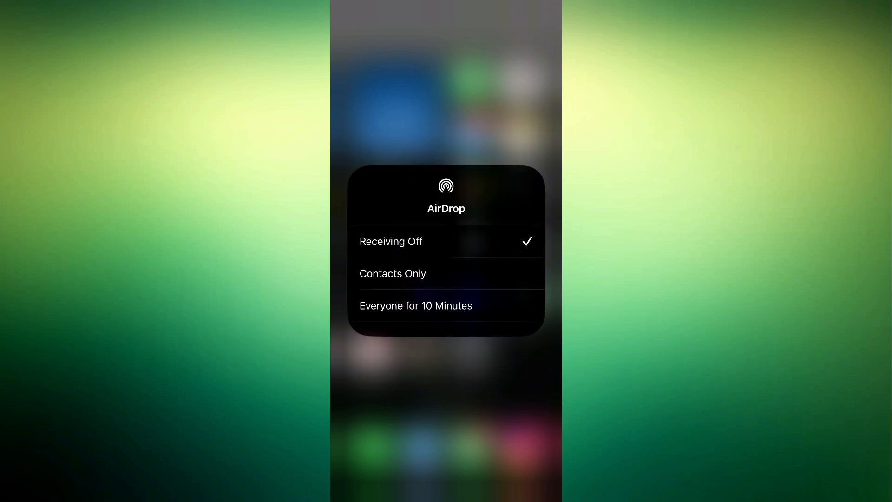